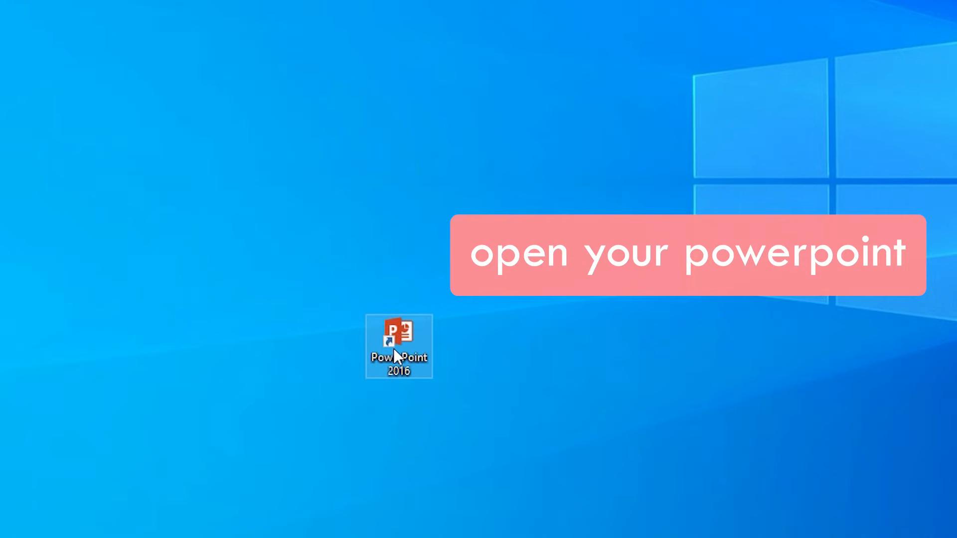
- Launch PowerPoint and start a new blank presentation
double_click(399, 342)
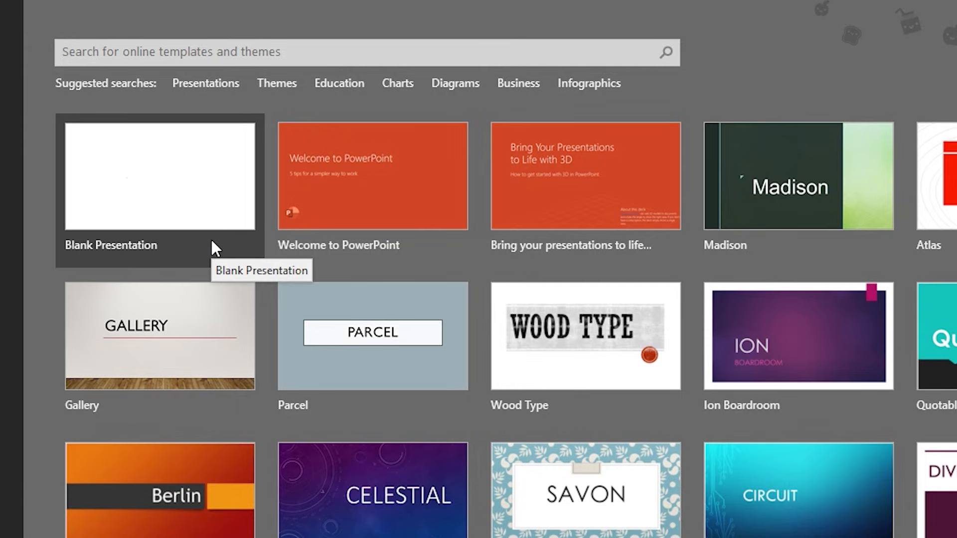
click(160, 176)
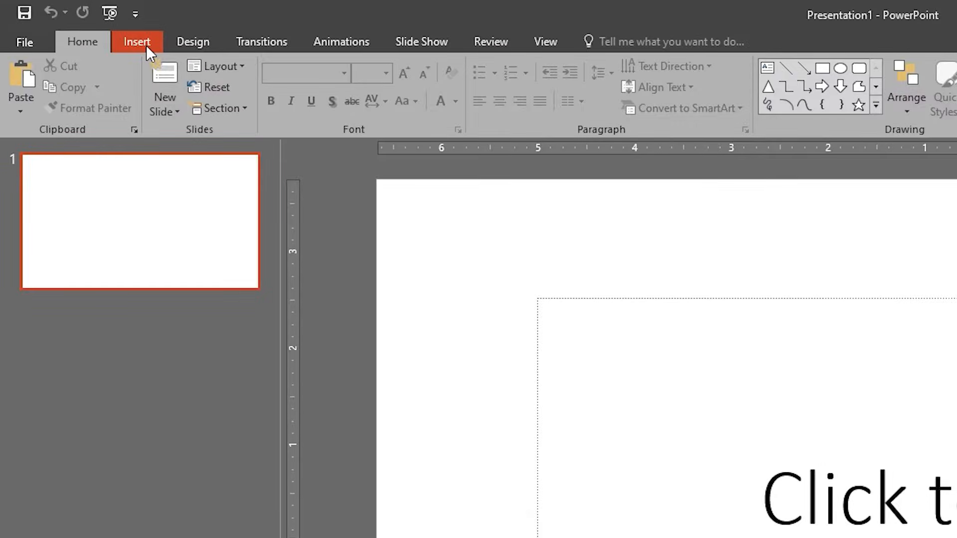
- Draw a rectangle shape covering almost the whole title slide
click(136, 42)
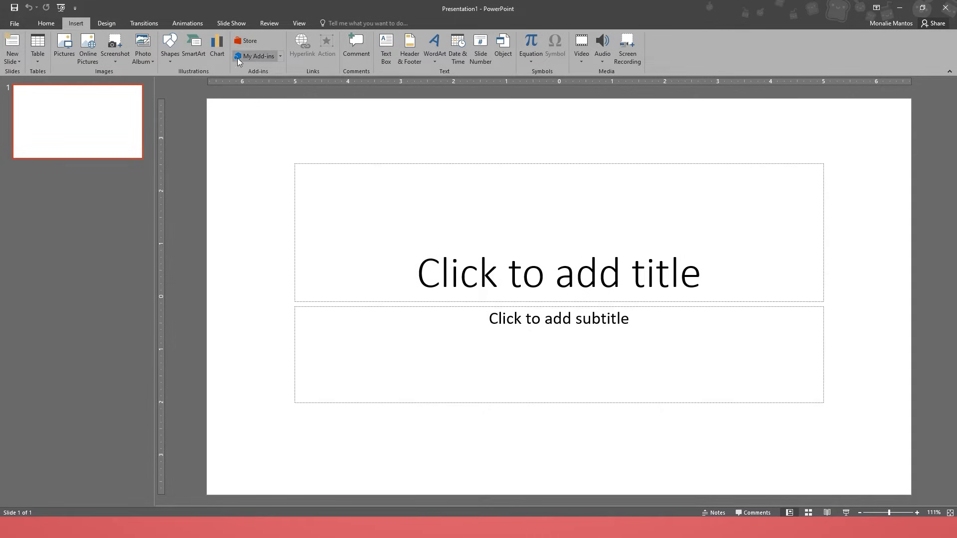
click(169, 49)
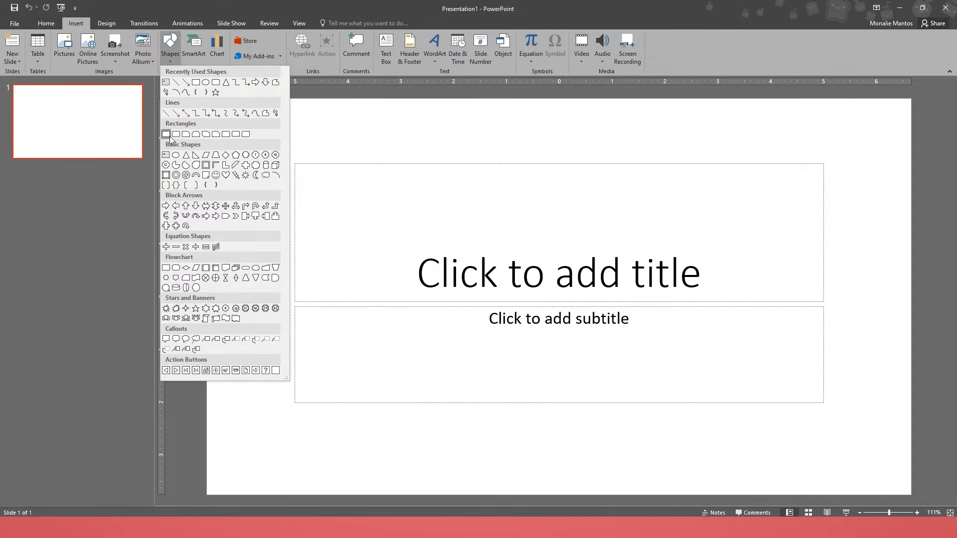
click(166, 133)
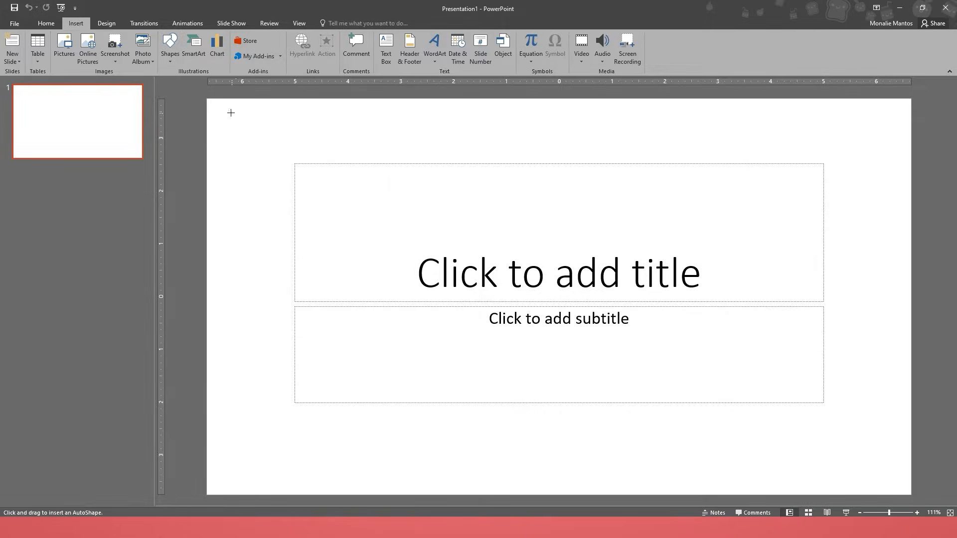
drag(230, 112, 244, 132)
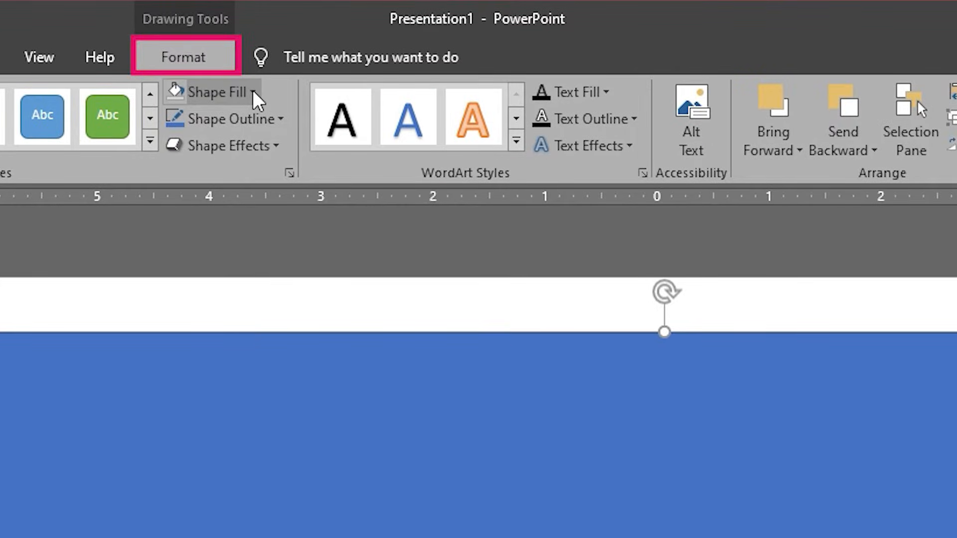
- Set the rectangle's Shape Fill to No Fill, leaving only its outline
click(366, 39)
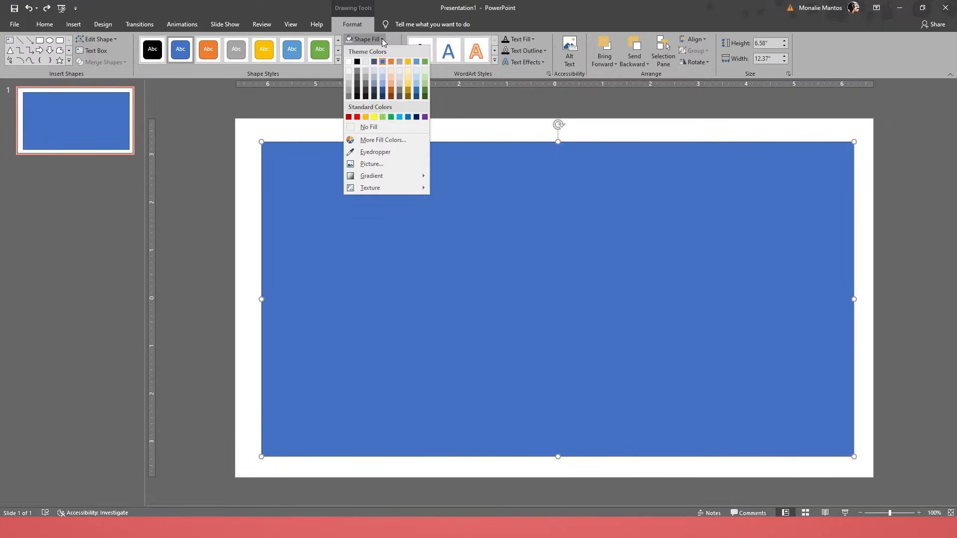
click(368, 127)
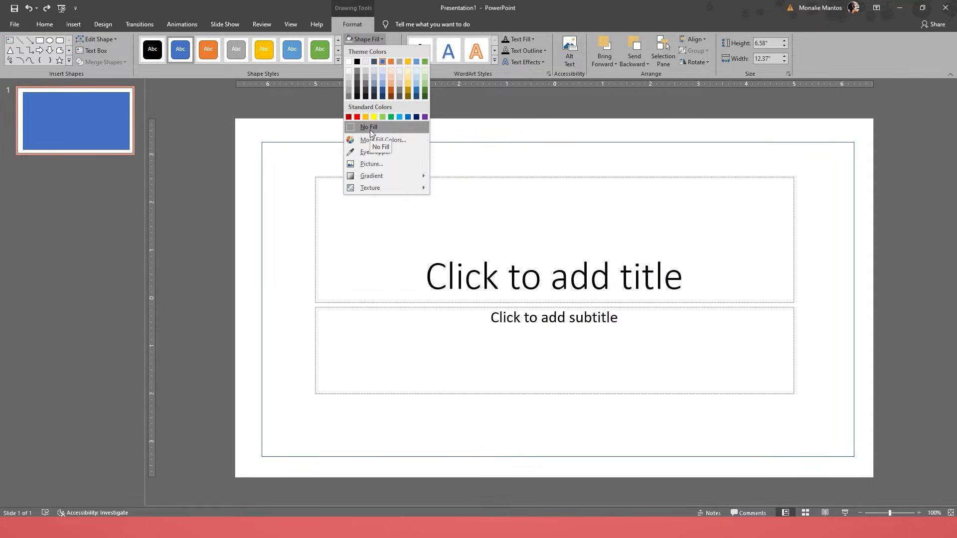
click(368, 127)
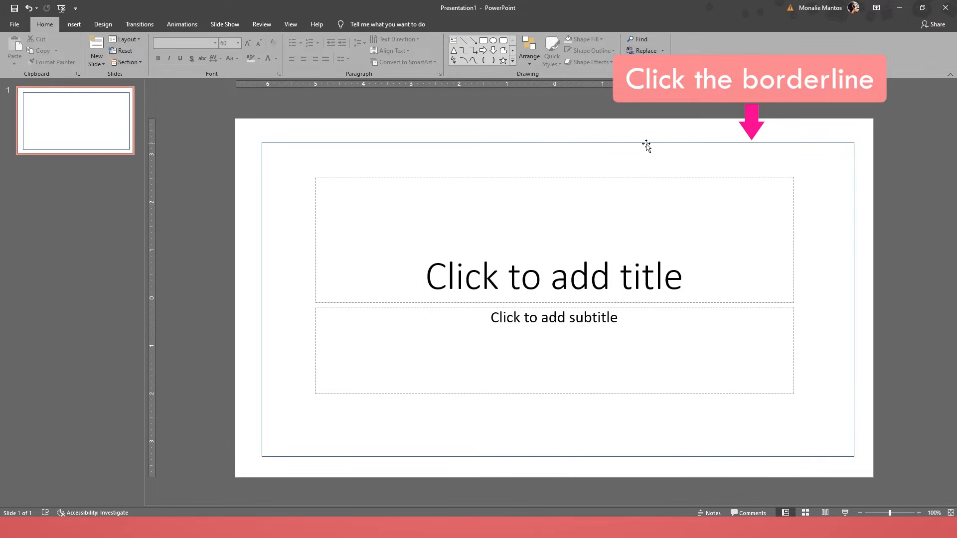
- Select the frame rectangle and bring up its Shape Outline choices
click(645, 141)
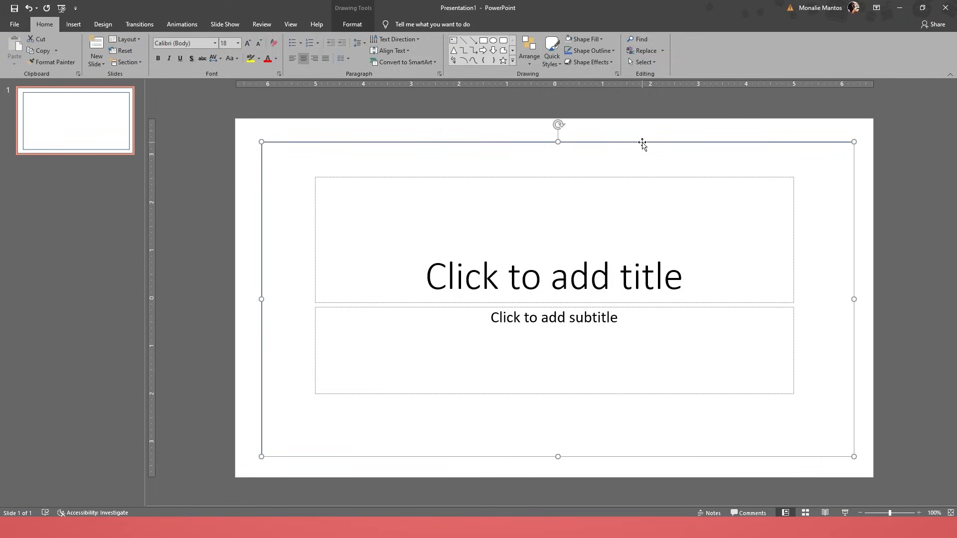
click(352, 24)
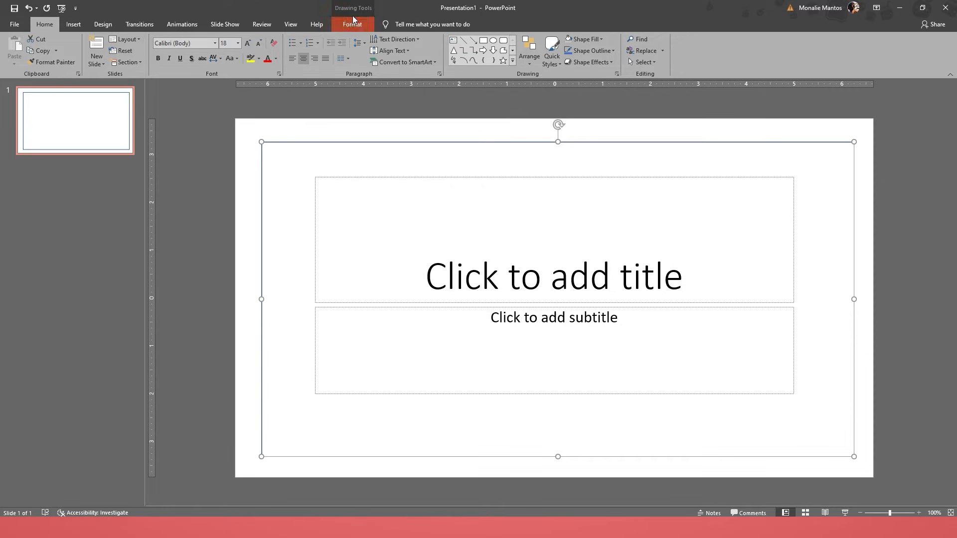
click(352, 23)
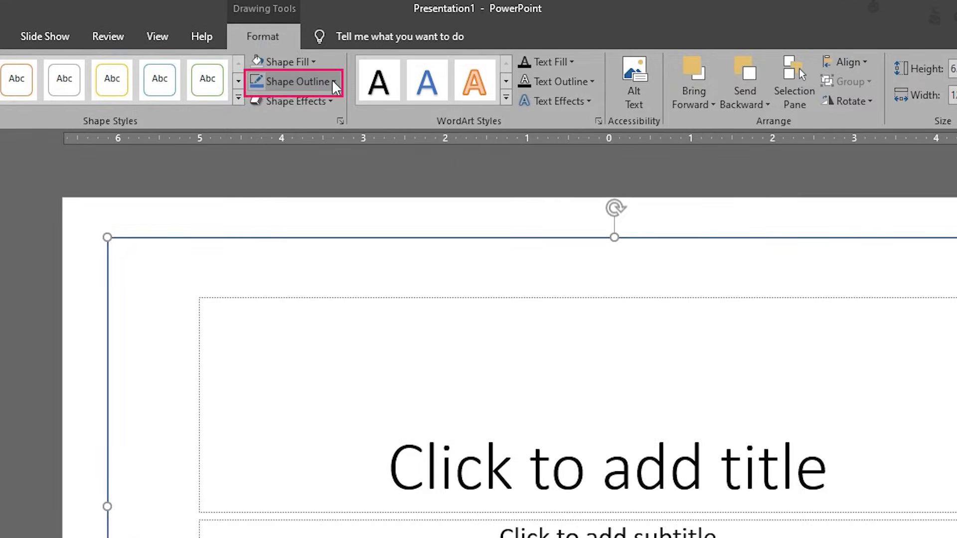
click(371, 51)
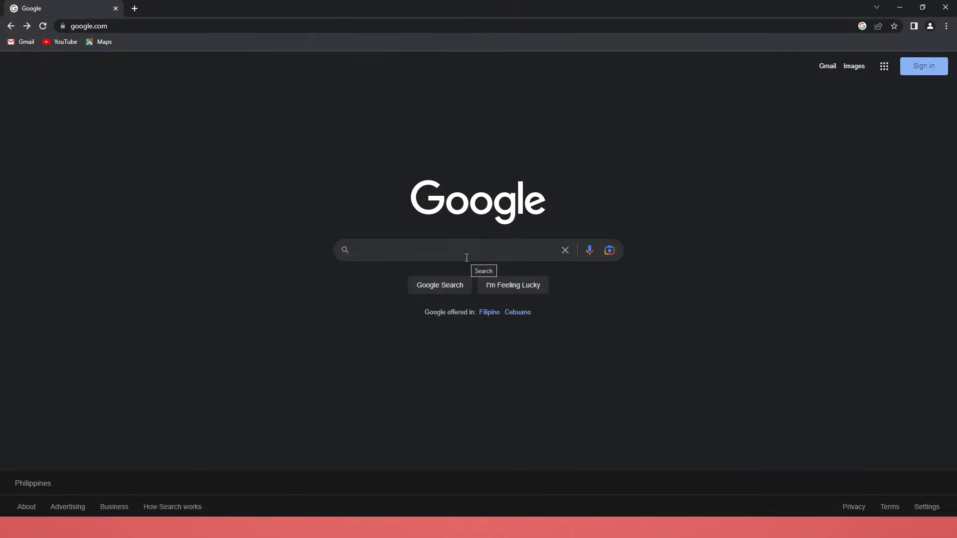
- Search Google Images for 'flower border png' limited to Creative Commons licences
click(452, 250)
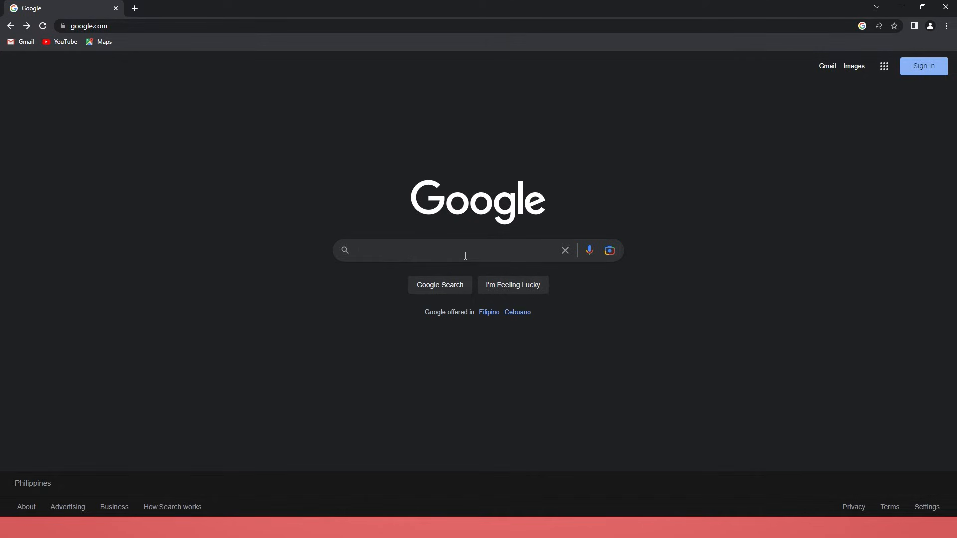
text(fl)
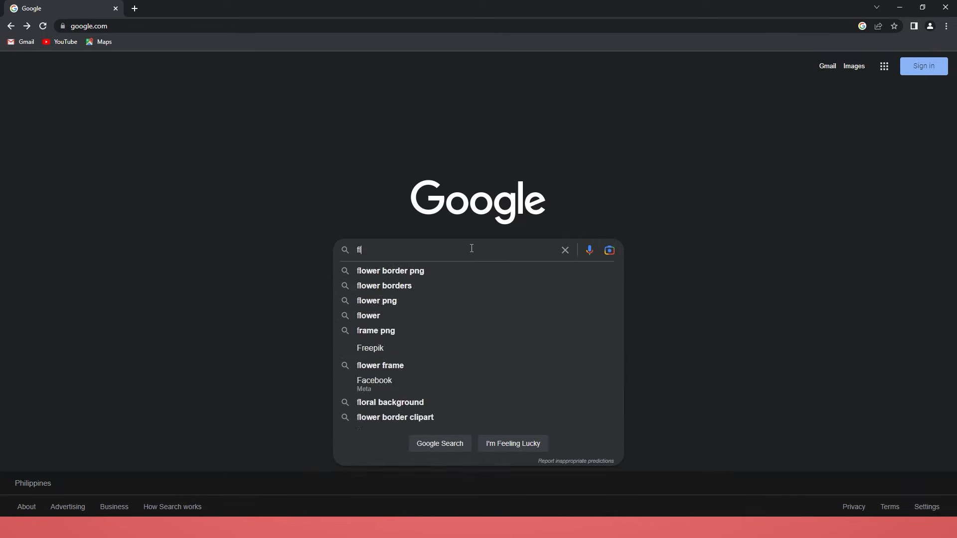
text(lower border)
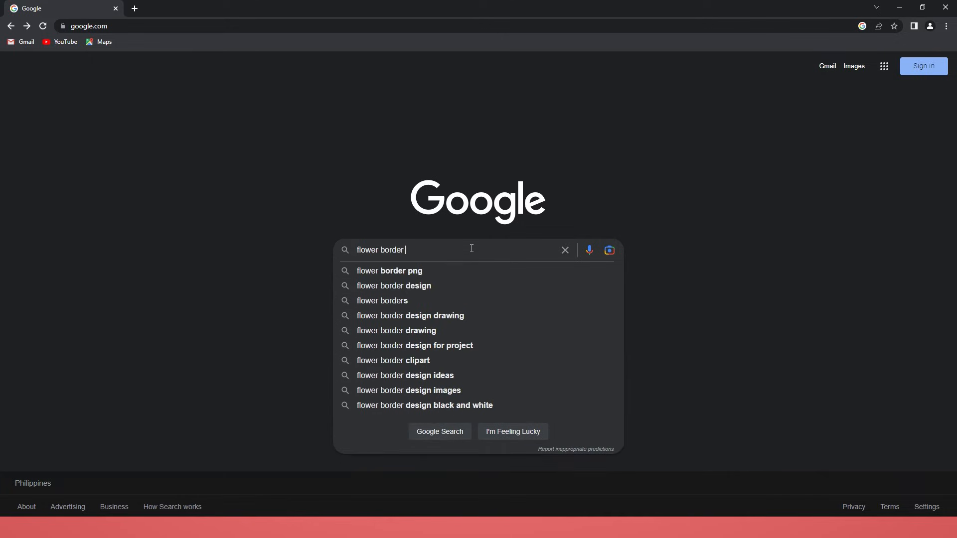
click(390, 270)
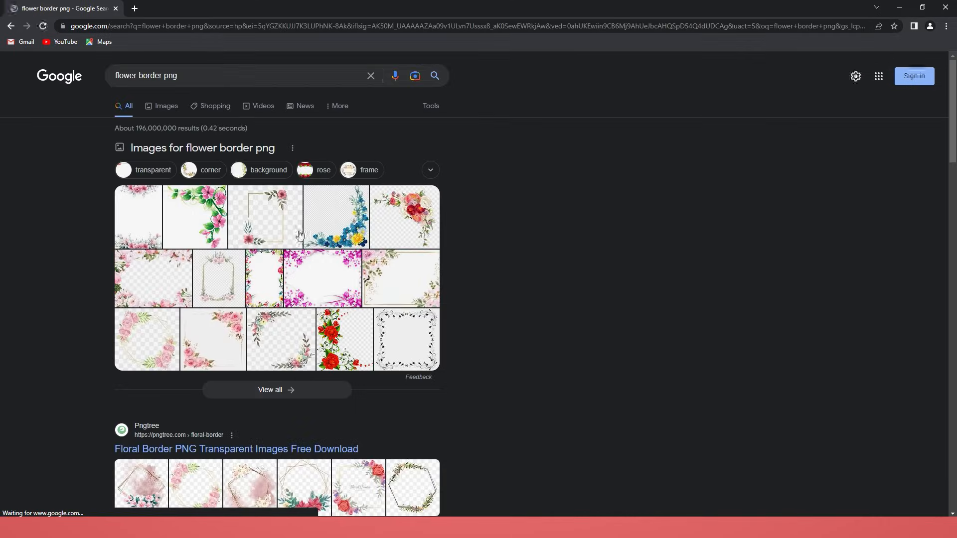
click(431, 105)
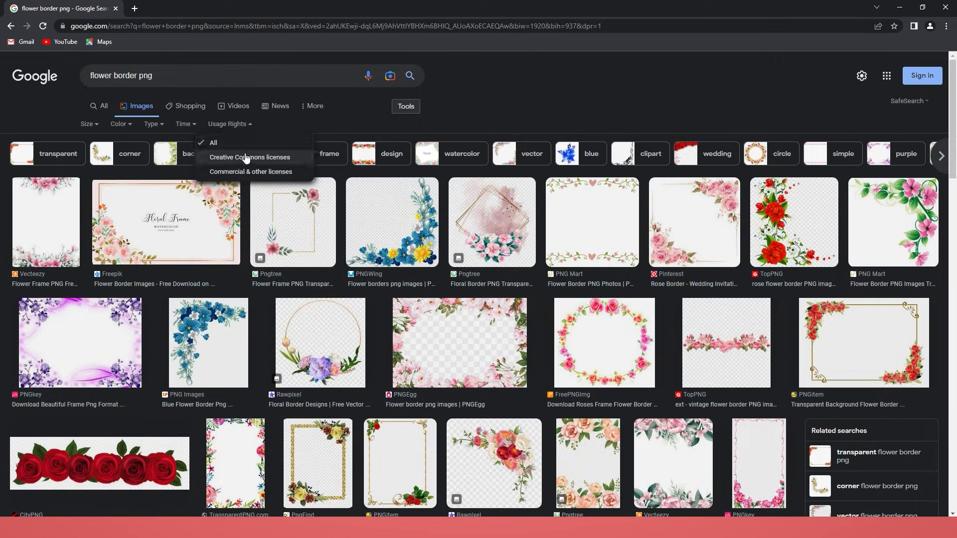
click(249, 158)
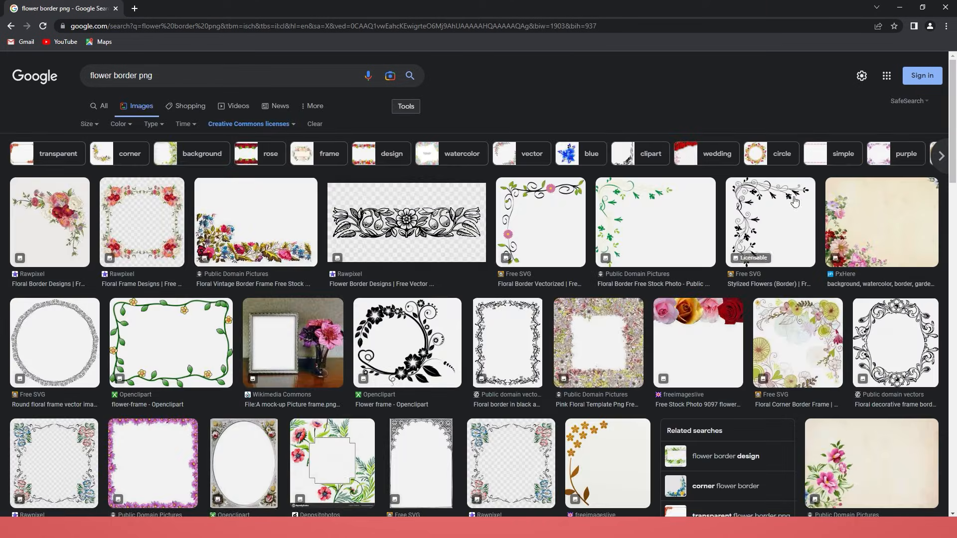
- Save the chosen flower frame image into the Images folder
scroll(down, 3)
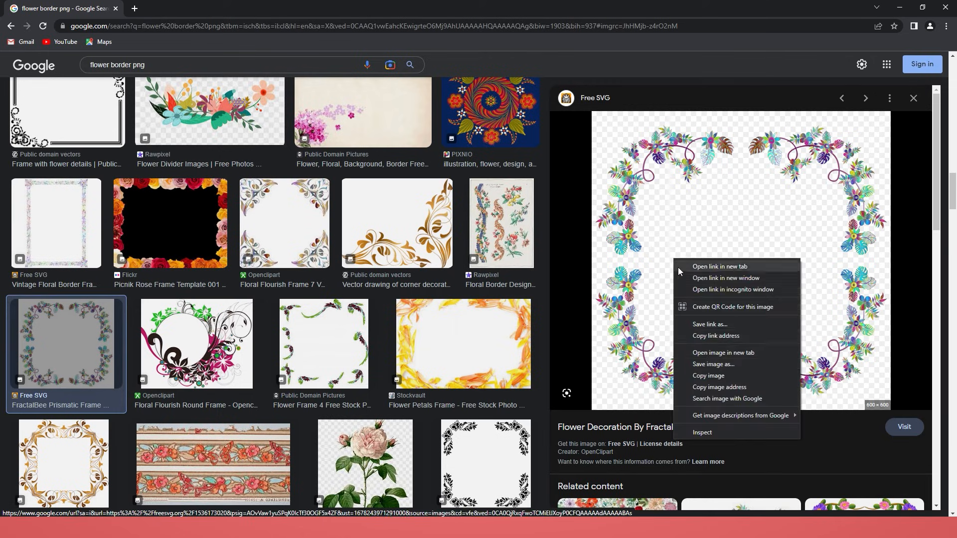
click(713, 366)
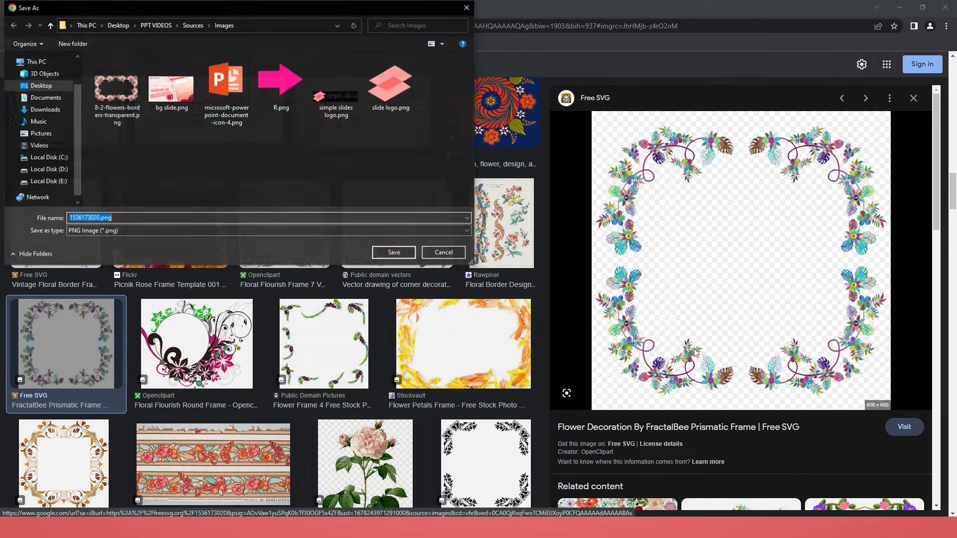
click(443, 252)
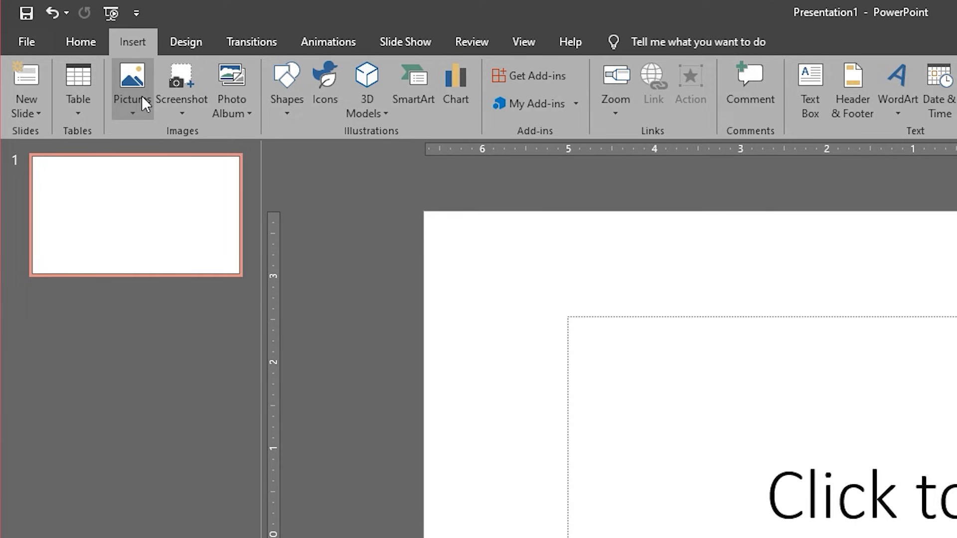
- Insert the saved flower frame picture from this device onto the slide
click(131, 86)
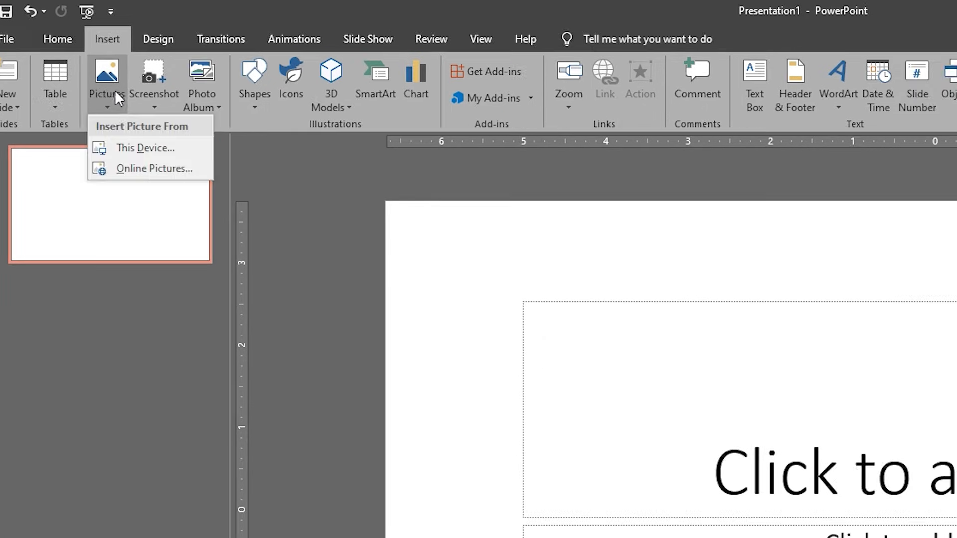
click(145, 147)
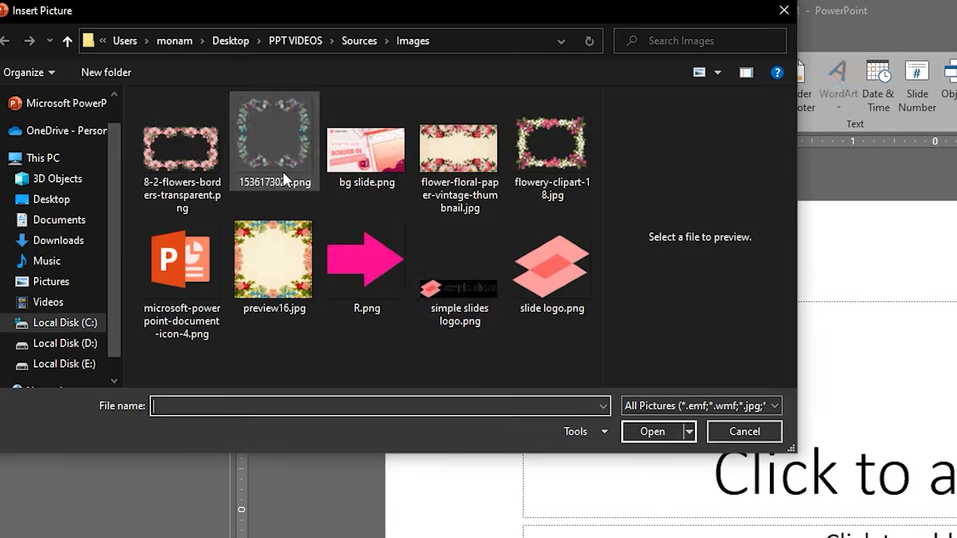
click(273, 141)
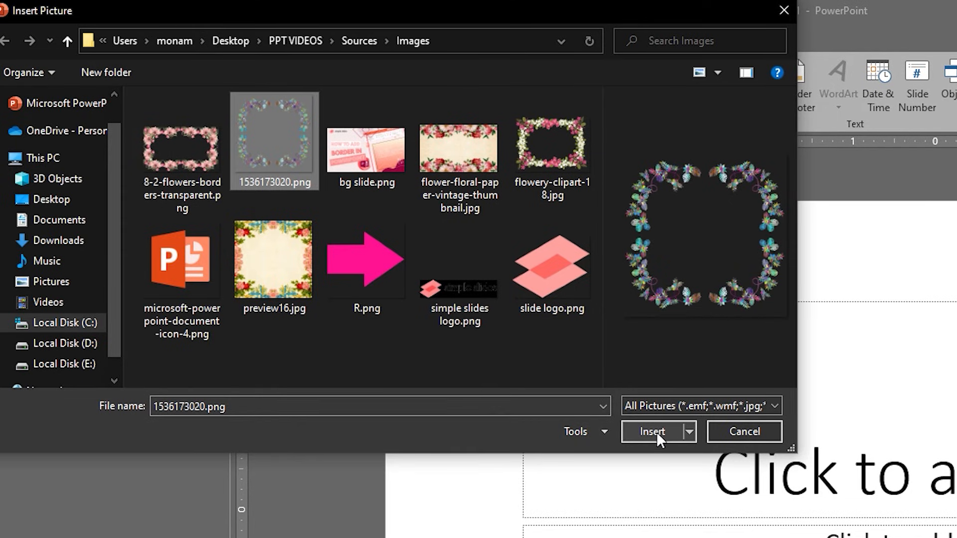
click(652, 432)
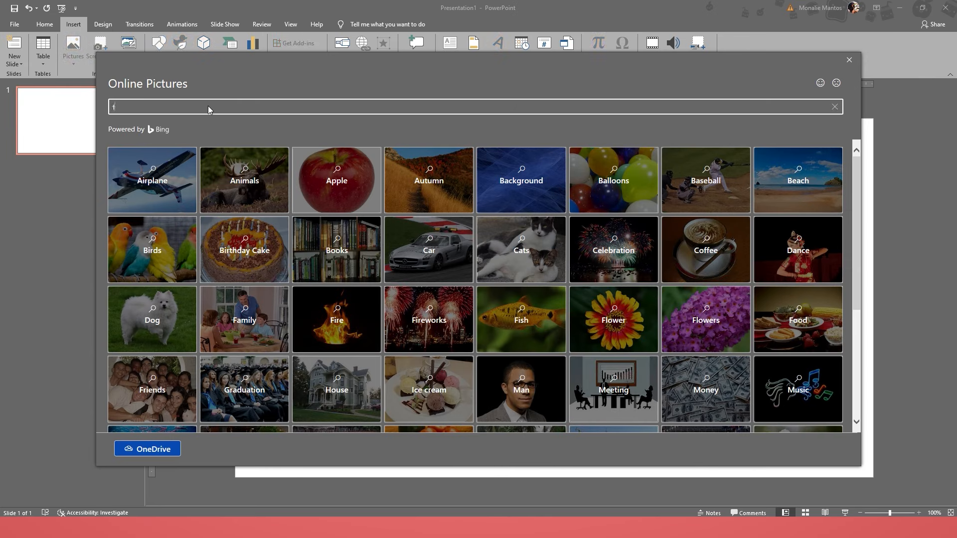
- Insert a pink rose border from an online 'flower border' picture search
text(flower border png)
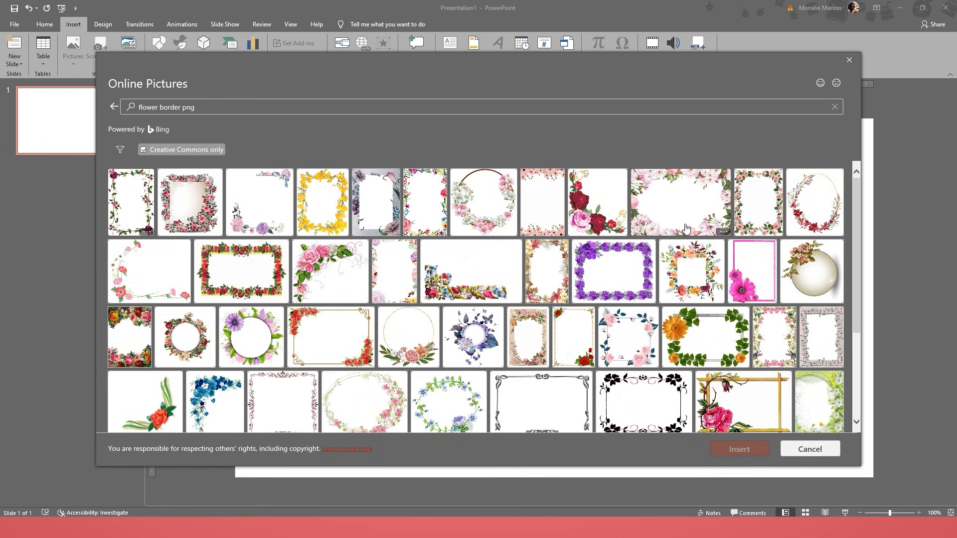
mouse_move(682, 232)
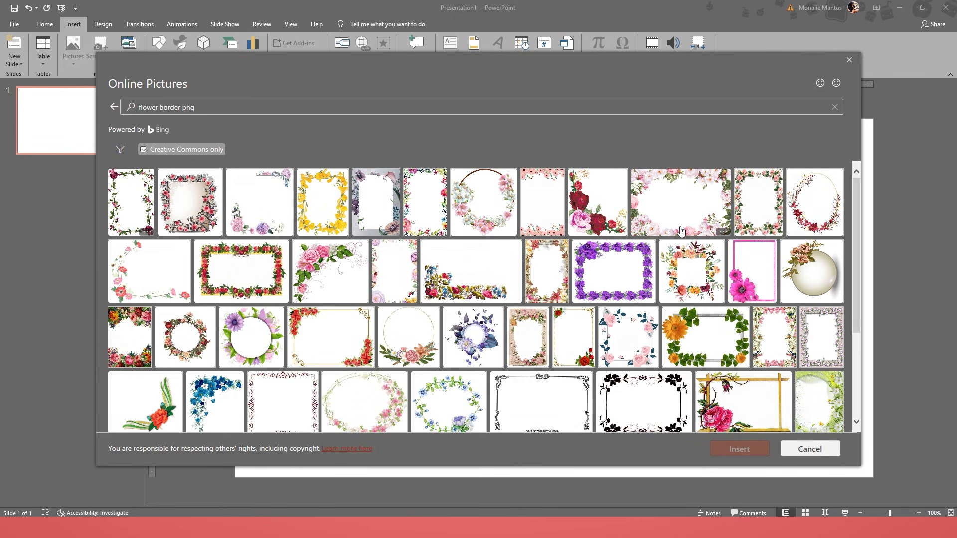
click(679, 202)
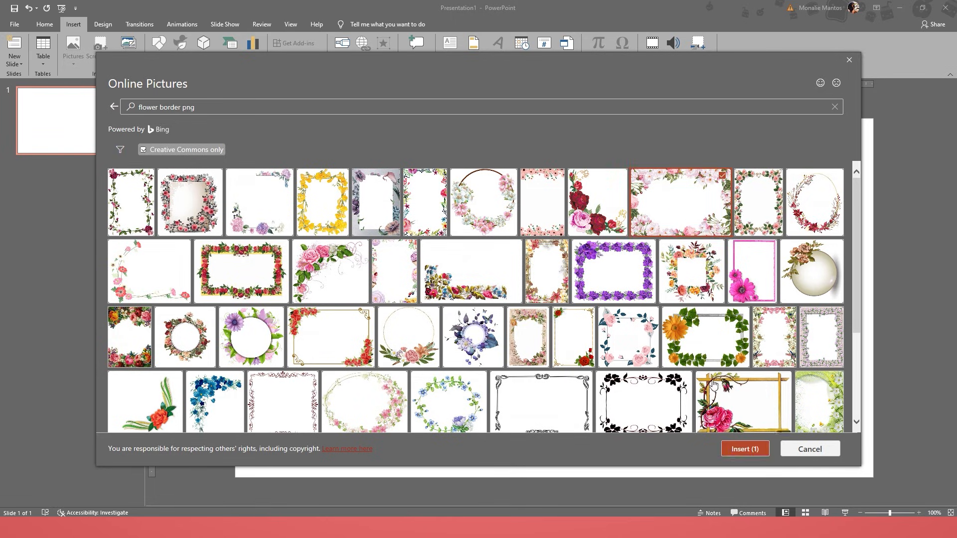
click(744, 449)
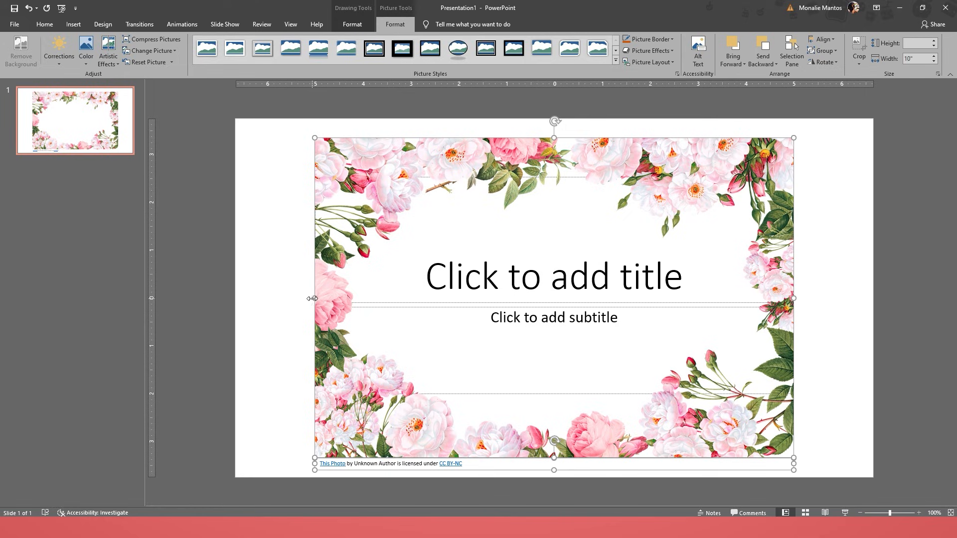
- Stretch the border picture outward to the slide's left and right edges
drag(314, 298, 265, 298)
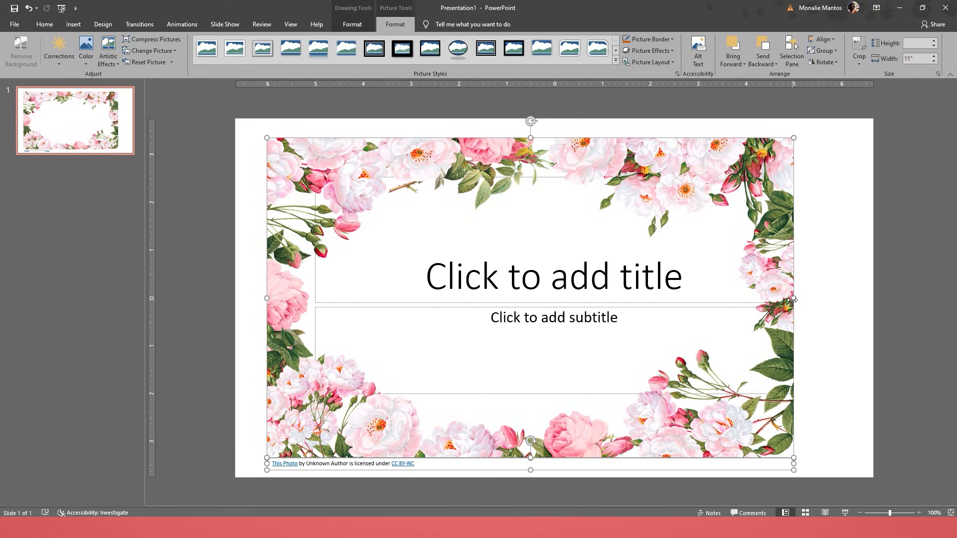
drag(793, 298, 845, 298)
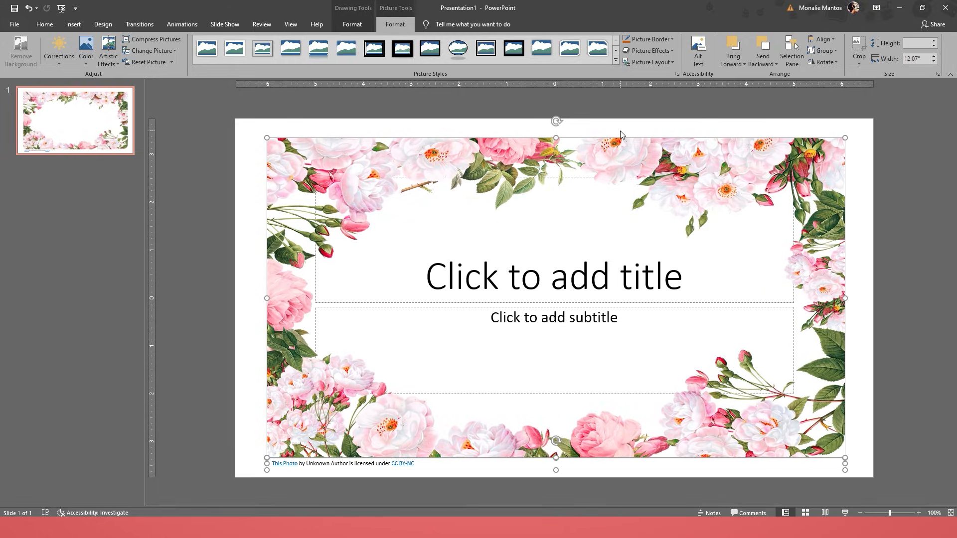